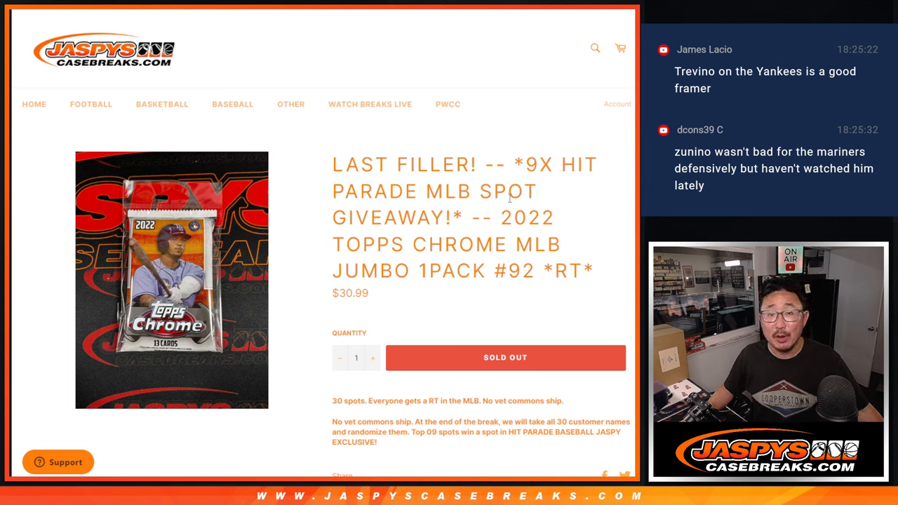
Copy the '2022 Topps Chrome MLB Jumbo 1Pack #92' break title and switch to RANDOM.ORG.
{"action": "left_click_drag", "start_coordinate": [508, 207], "coordinate": [593, 280]}
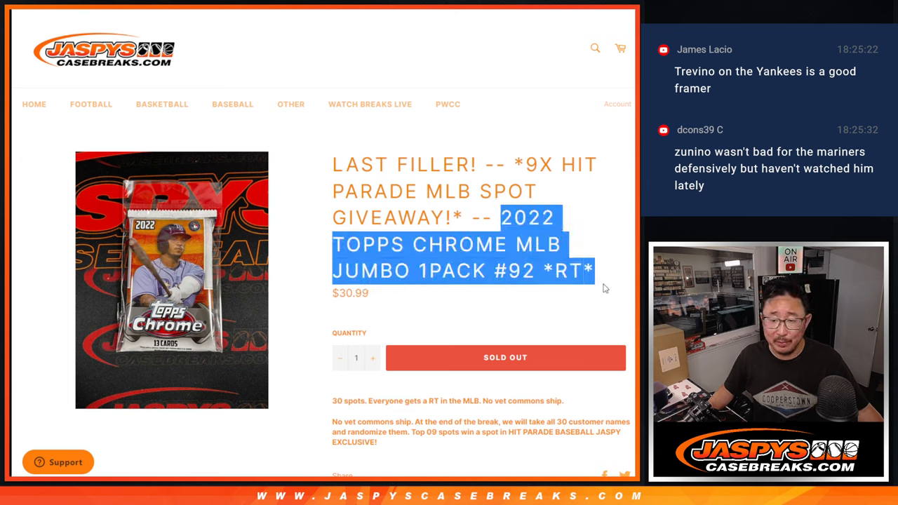
{"action": "left_click", "coordinate": [586, 281]}
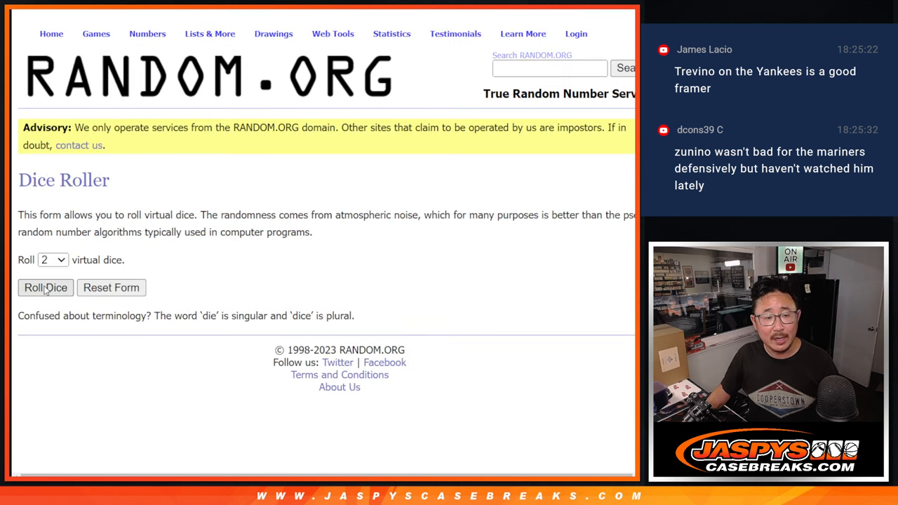
Randomize the 30 customer names, then shuffle them three more times and review the result.
{"action": "left_click", "coordinate": [46, 288]}
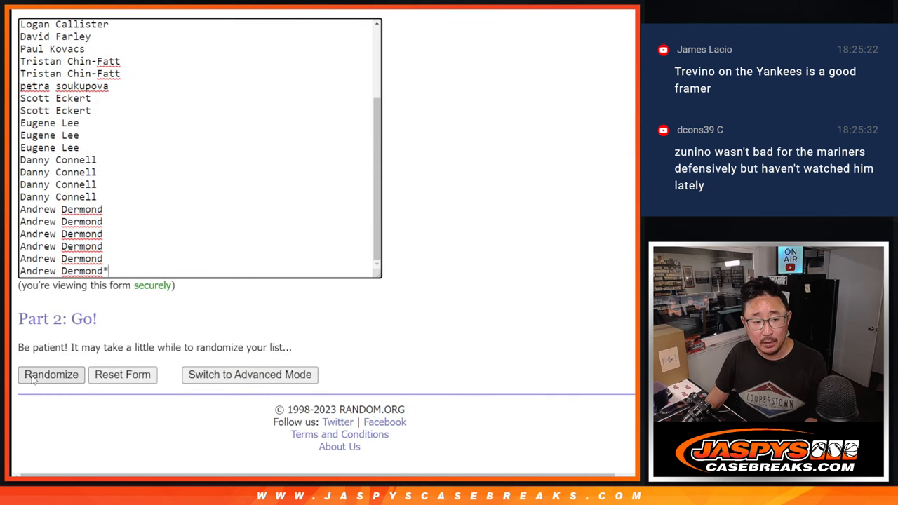
{"action": "left_click", "coordinate": [51, 374]}
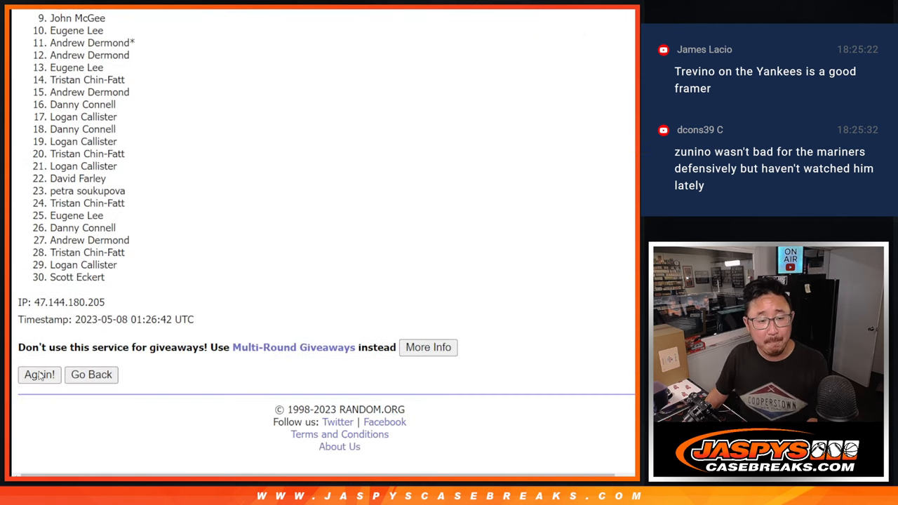
{"action": "left_click", "coordinate": [39, 373]}
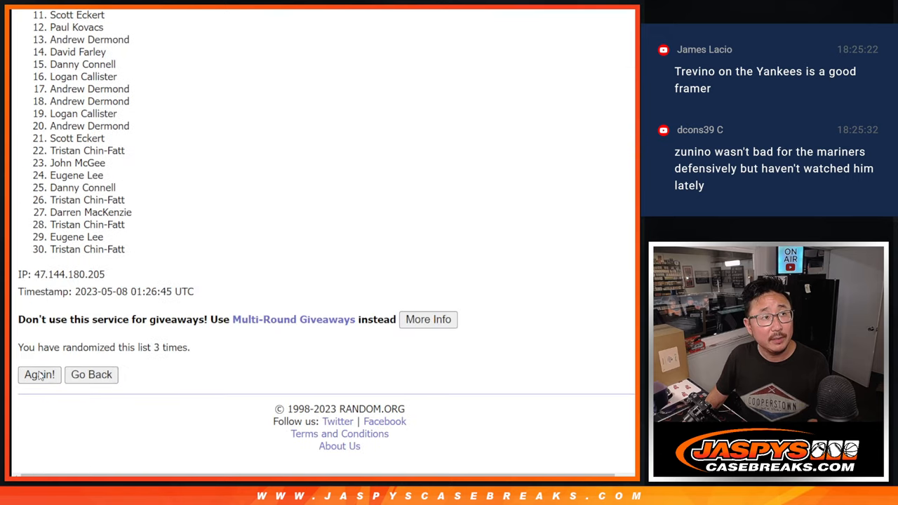
{"action": "left_click", "coordinate": [39, 373]}
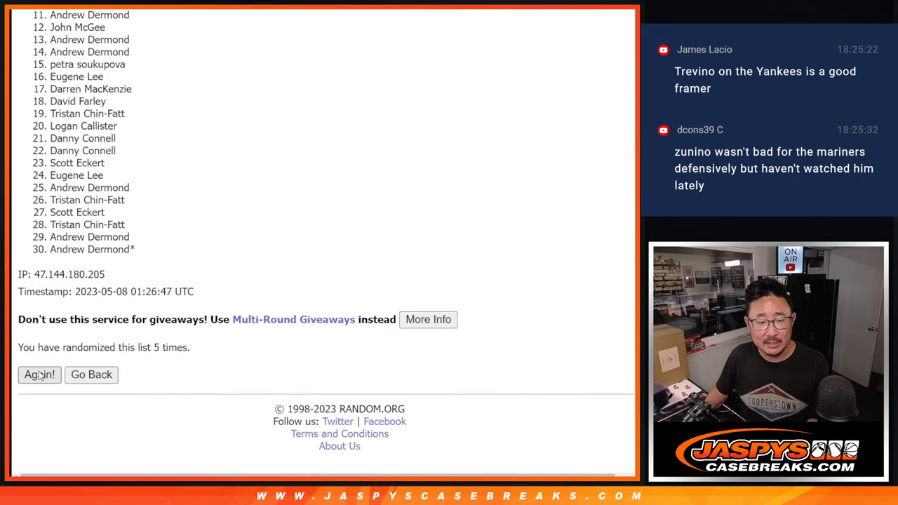
{"action": "left_click", "coordinate": [39, 374]}
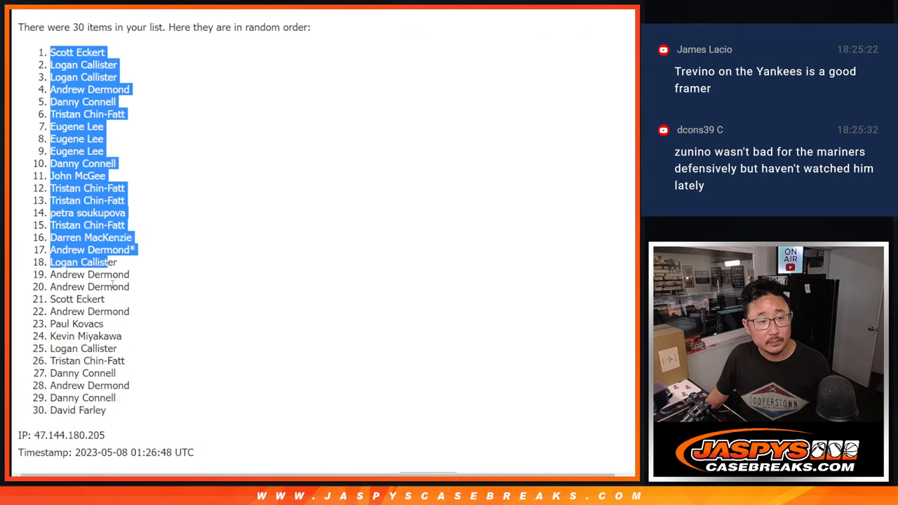
{"action": "scroll", "scroll_direction": "down", "scroll_amount": 3}
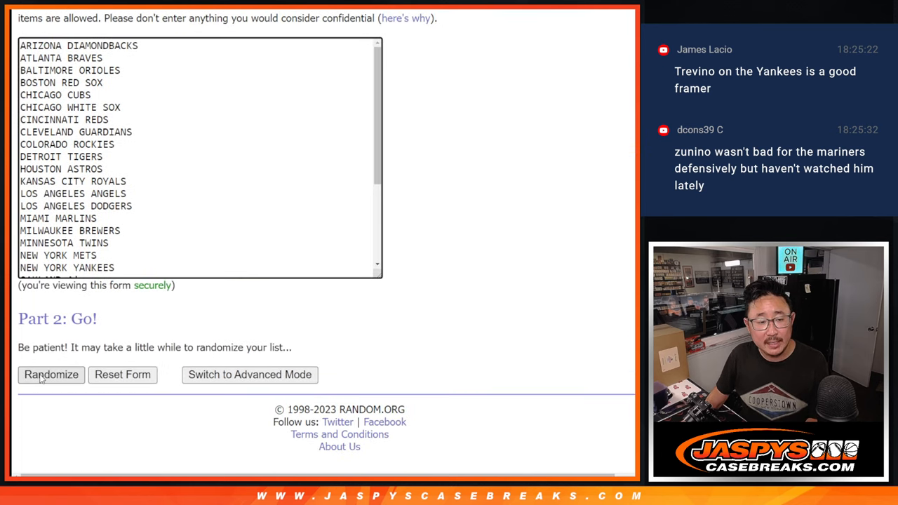
Randomize the 30 MLB teams, then shuffle them twice more.
{"action": "left_click", "coordinate": [51, 374]}
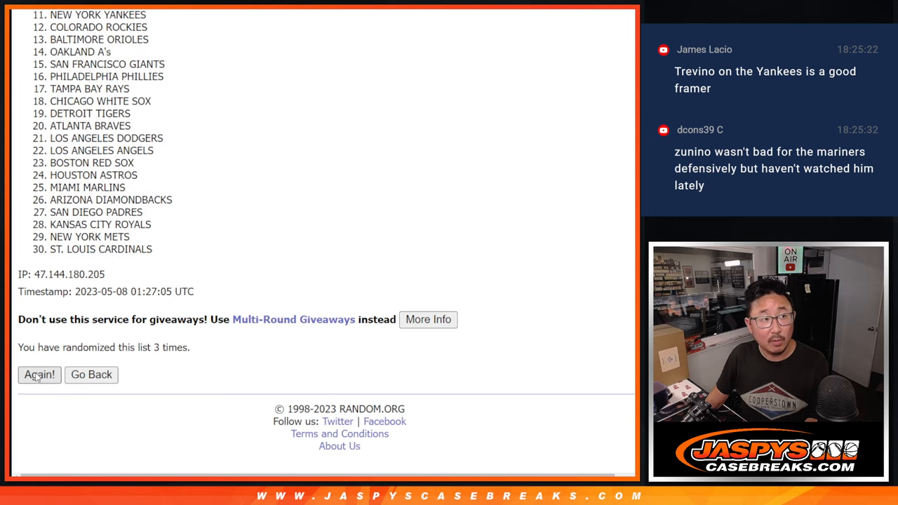
{"action": "left_click", "coordinate": [38, 374]}
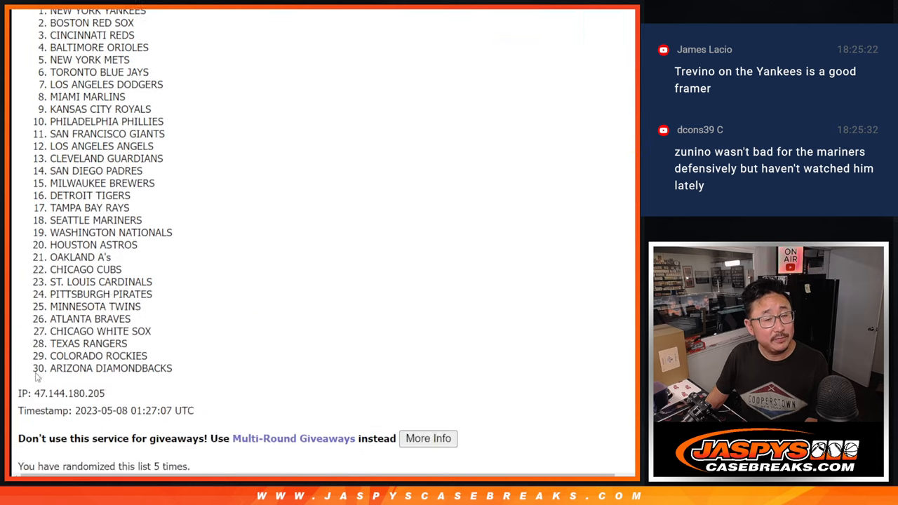
{"action": "left_click", "coordinate": [39, 374]}
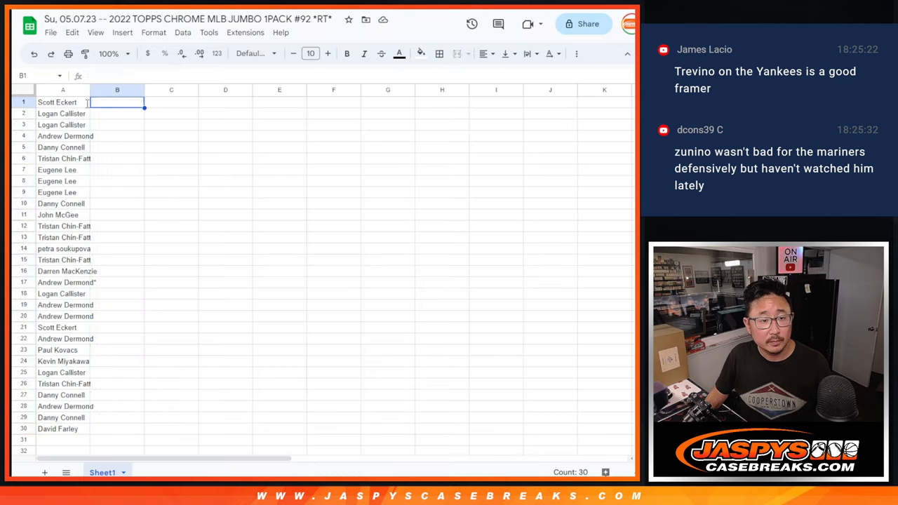
Select the sheet, adjust the zoom, and sort the sheet A to Z by the team column.
{"action": "left_click", "coordinate": [253, 53]}
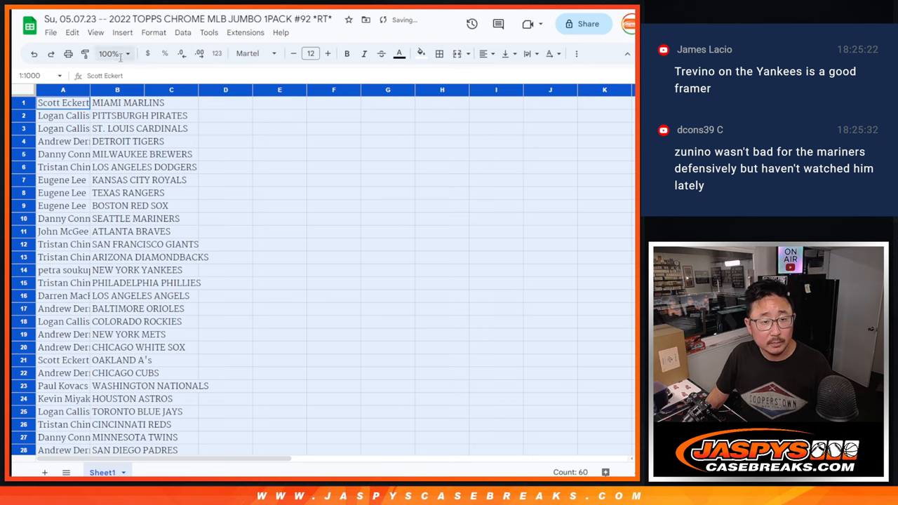
{"action": "left_click", "coordinate": [109, 53]}
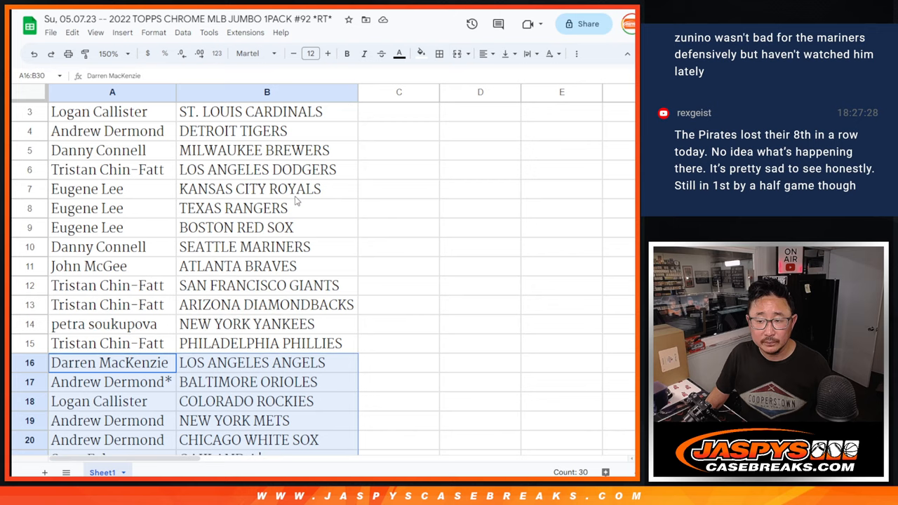
{"action": "left_click", "coordinate": [113, 53]}
{"action": "type", "text": "9"}
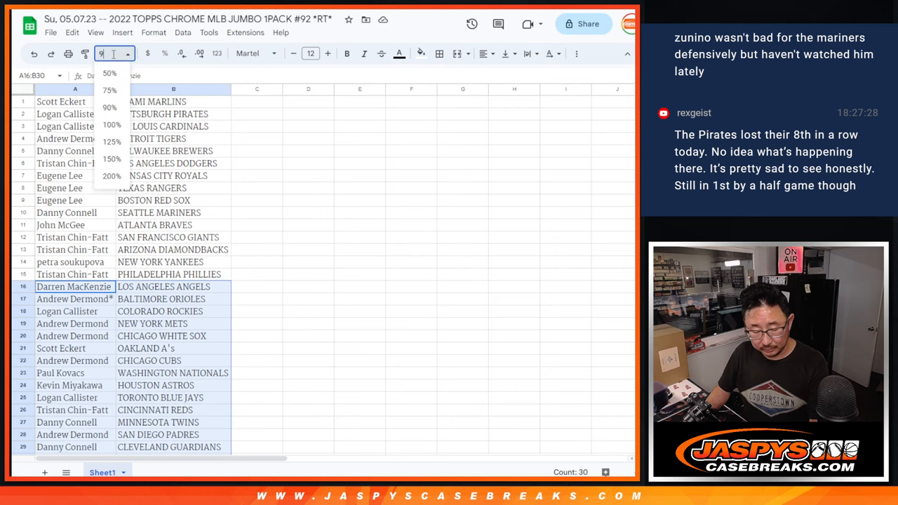
{"action": "right_click", "coordinate": [174, 89]}
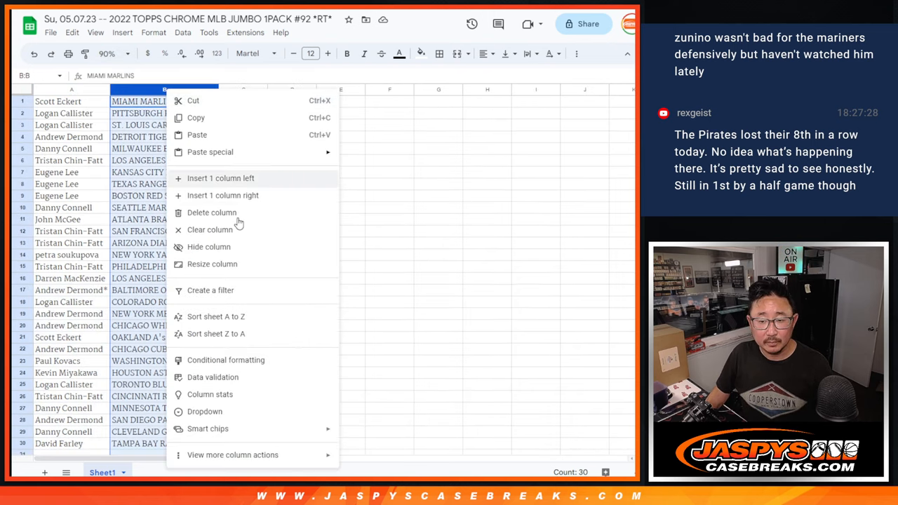
{"action": "left_click", "coordinate": [216, 316]}
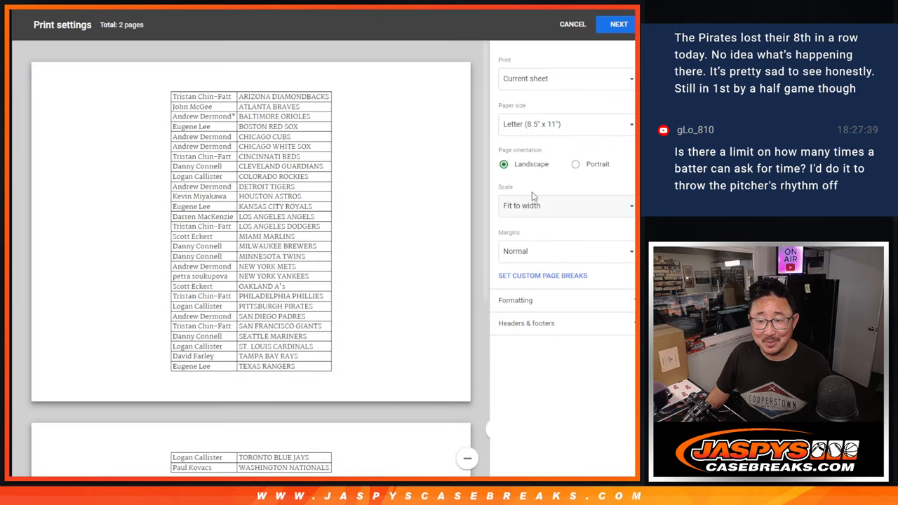
Print the pairings on one portrait page headed with the break title.
{"action": "left_click", "coordinate": [575, 164]}
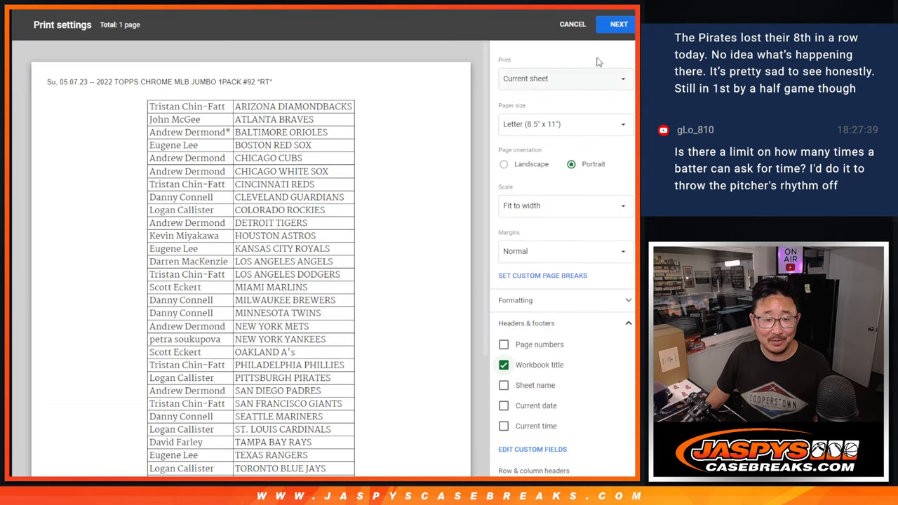
{"action": "left_click", "coordinate": [618, 24]}
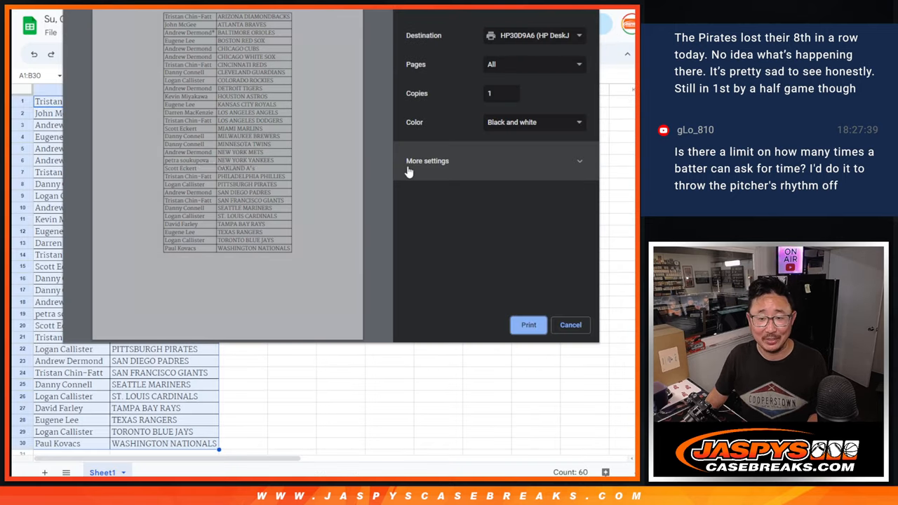
{"action": "left_click", "coordinate": [570, 324]}
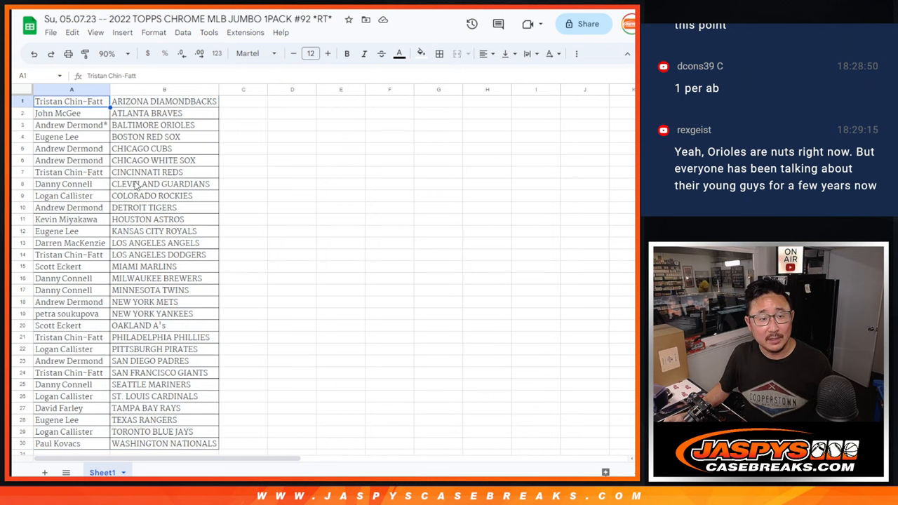
Copy the sorted customer names from column A into the RANDOM.ORG list randomizer.
{"action": "left_click", "coordinate": [71, 89]}
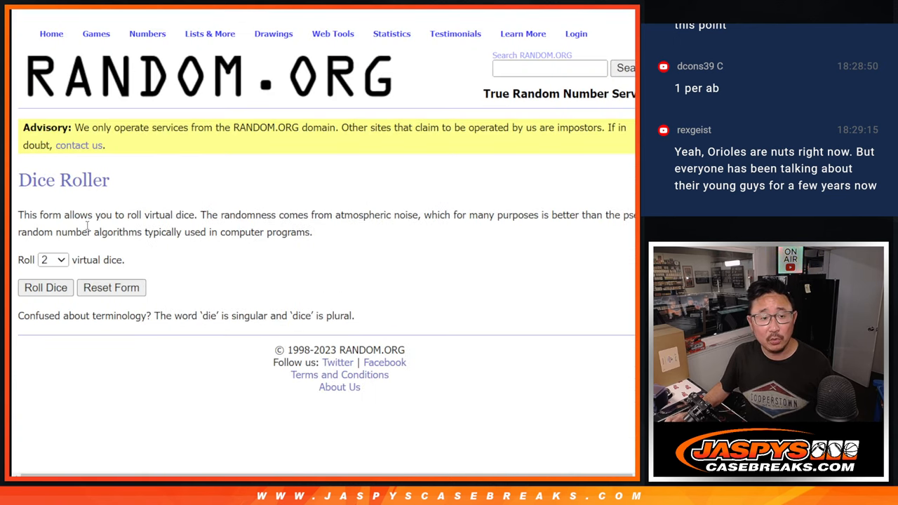
{"action": "left_click", "coordinate": [45, 287]}
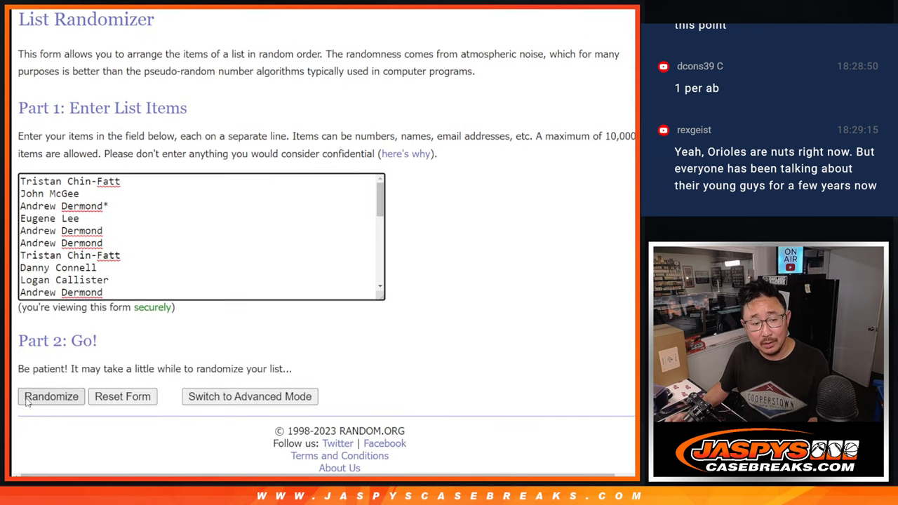
{"action": "left_click", "coordinate": [52, 397]}
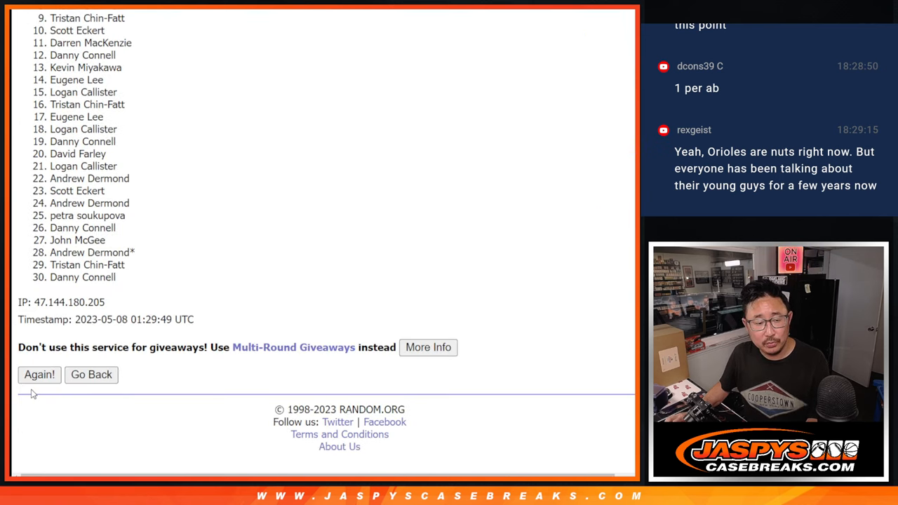
{"action": "left_click", "coordinate": [39, 374]}
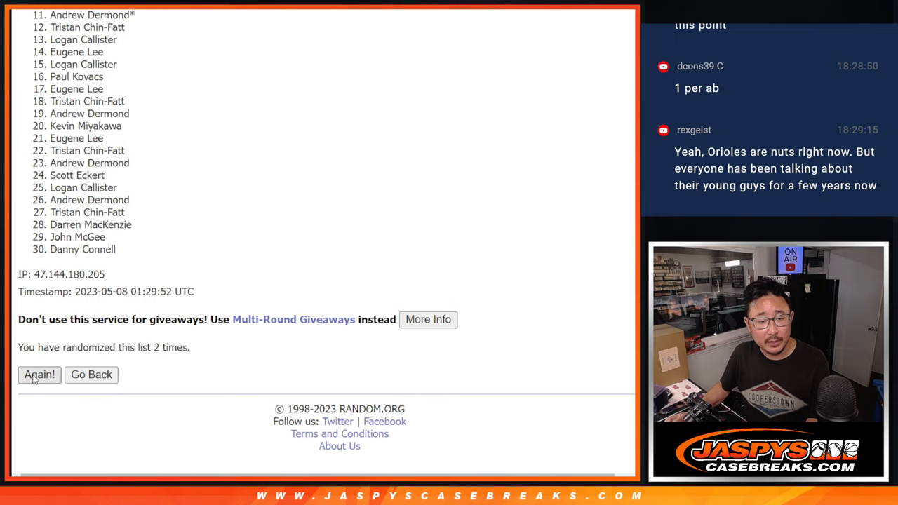
{"action": "left_click", "coordinate": [39, 374]}
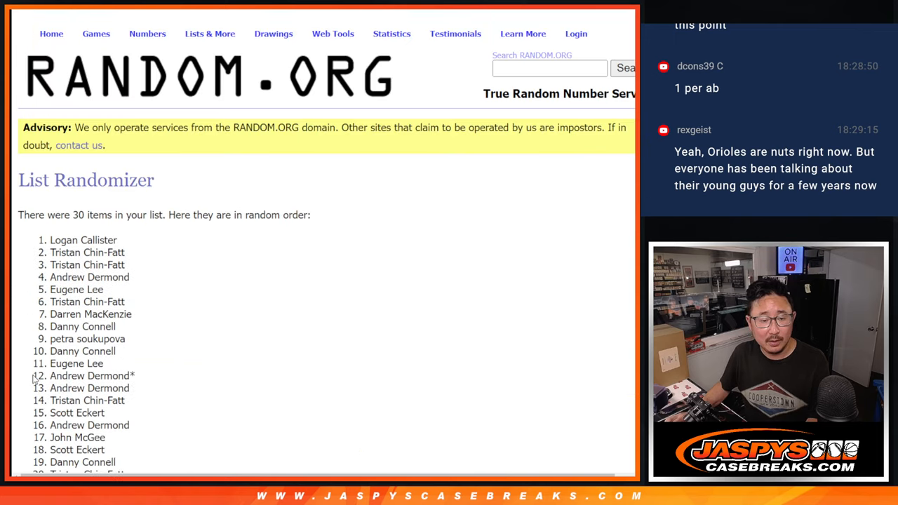
{"action": "scroll", "scroll_direction": "down", "scroll_amount": 3}
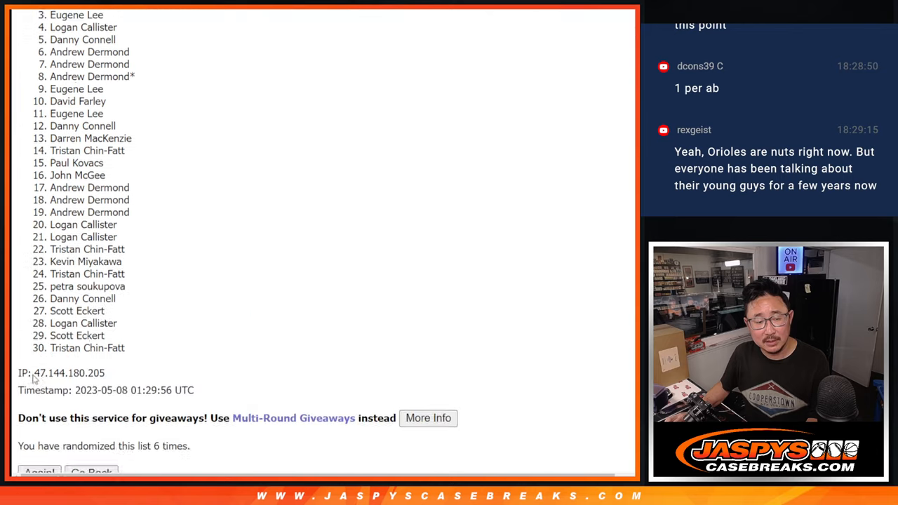
{"action": "left_click", "coordinate": [39, 471]}
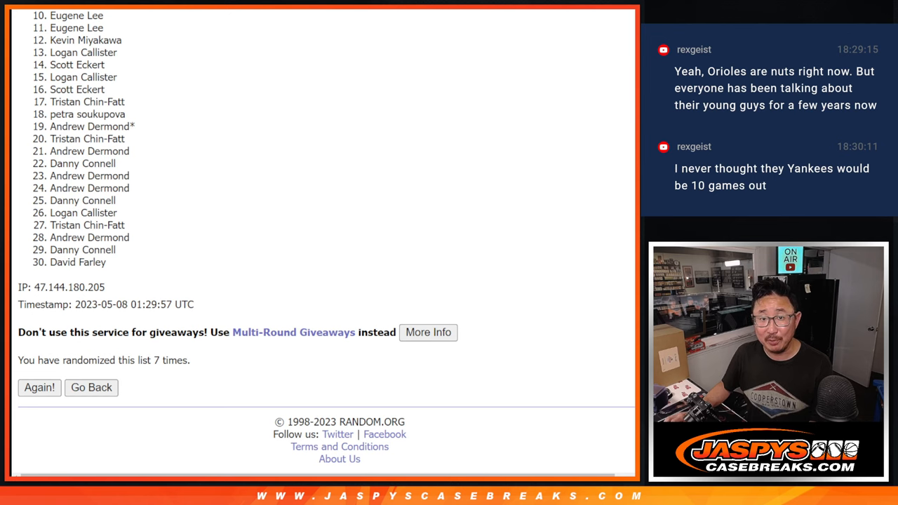
{"action": "scroll", "scroll_direction": "down", "scroll_amount": 3}
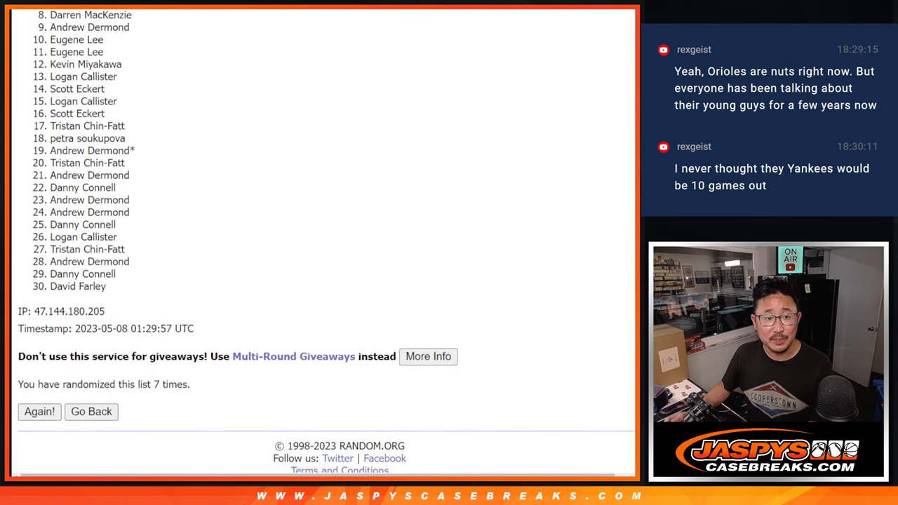